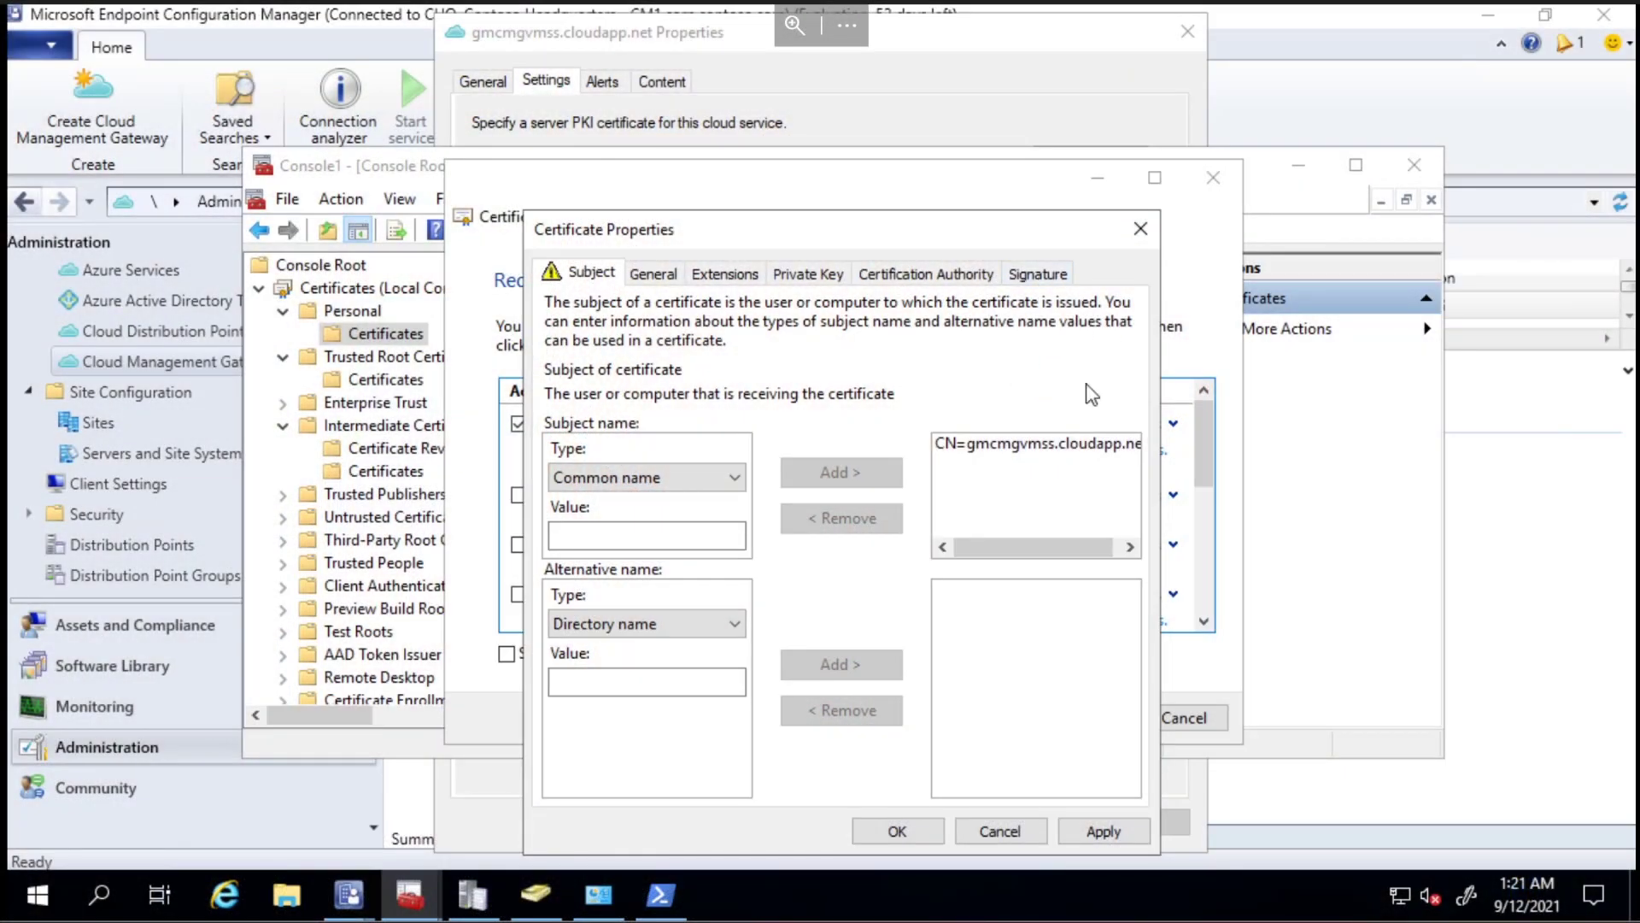
Cancel the certificate enrollment, returning to the gateway's deployment name and UK South settings.
click(1035, 443)
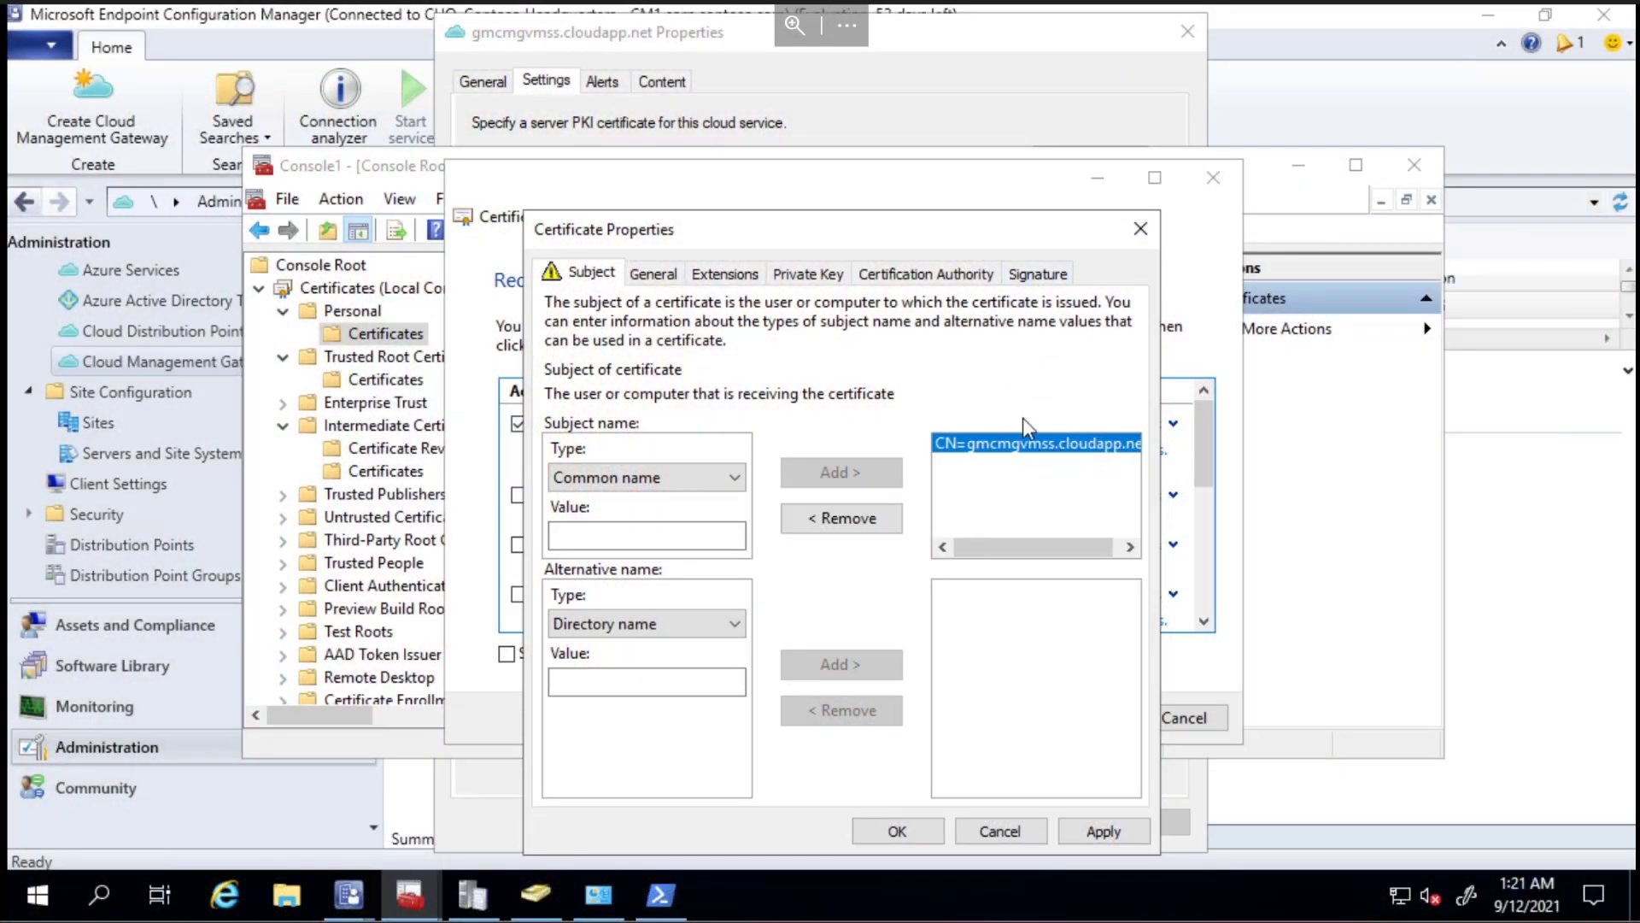
mouse_move(1166, 177)
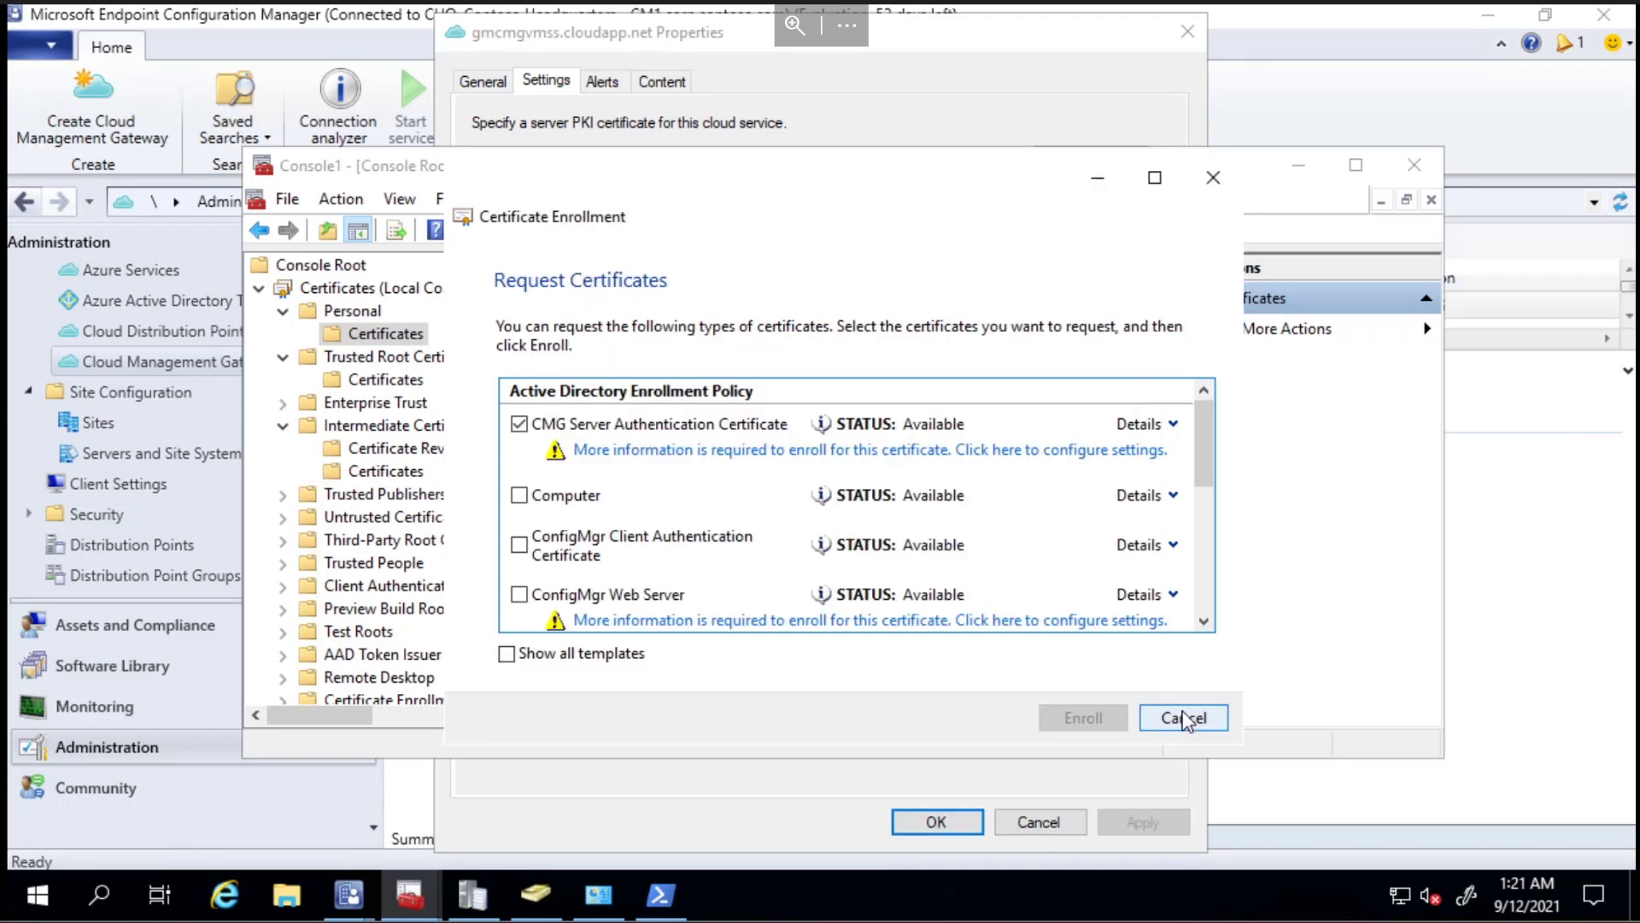
click(1183, 718)
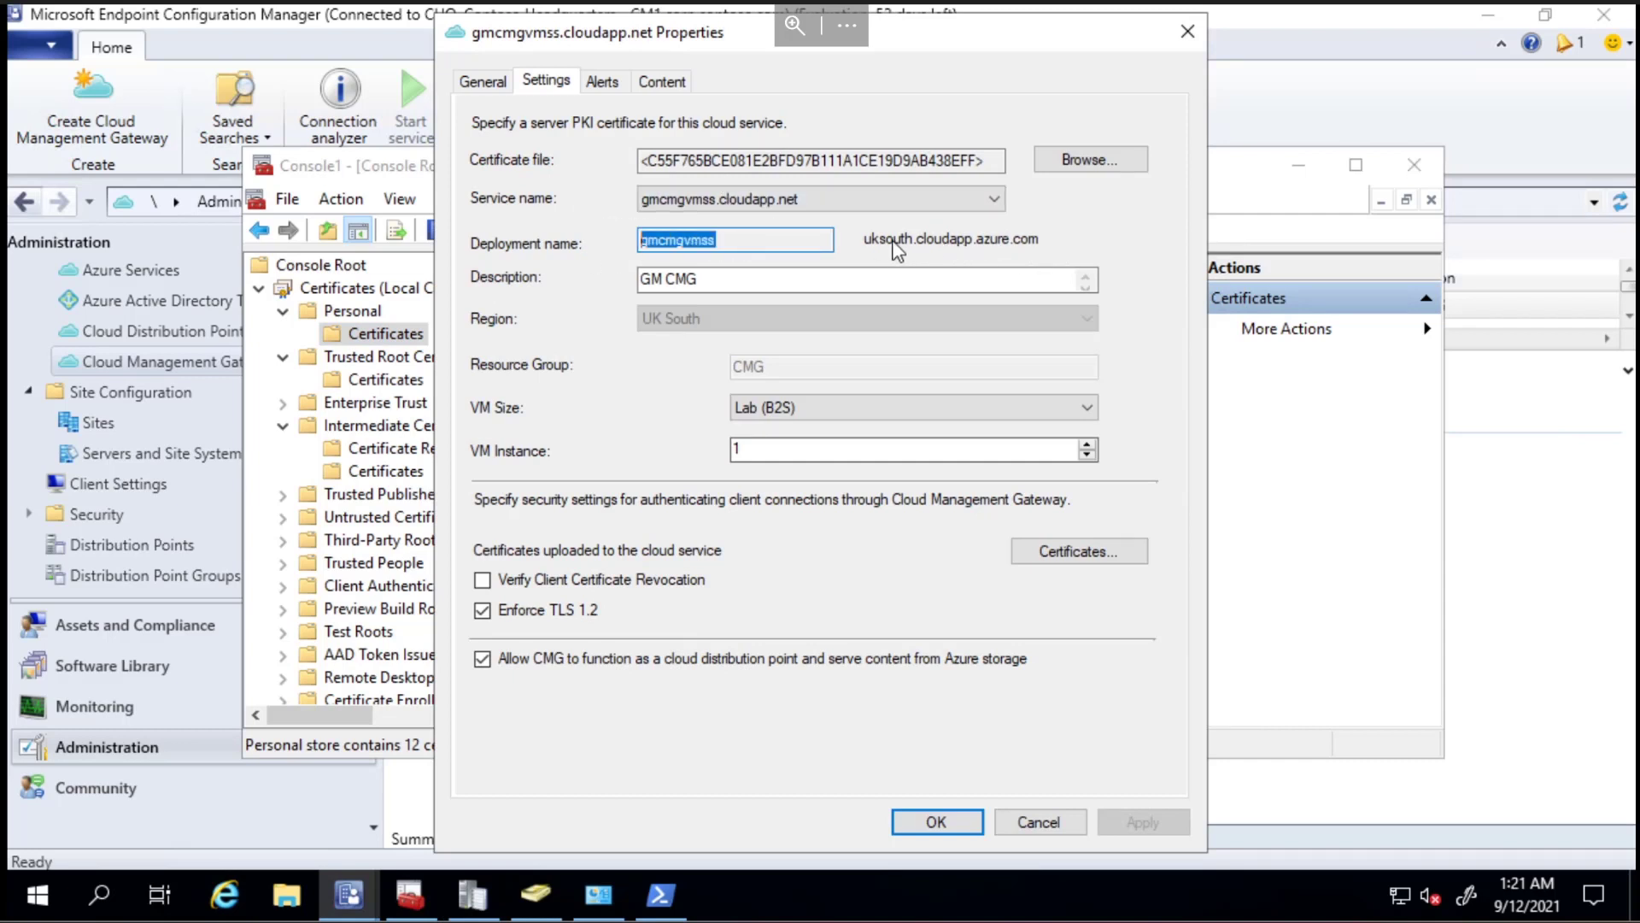
Run nslookup on gmcmgvmss.uksouth.cloudapp.azure.com in PowerShell, resolving to 20.49.146.191.
click(770, 243)
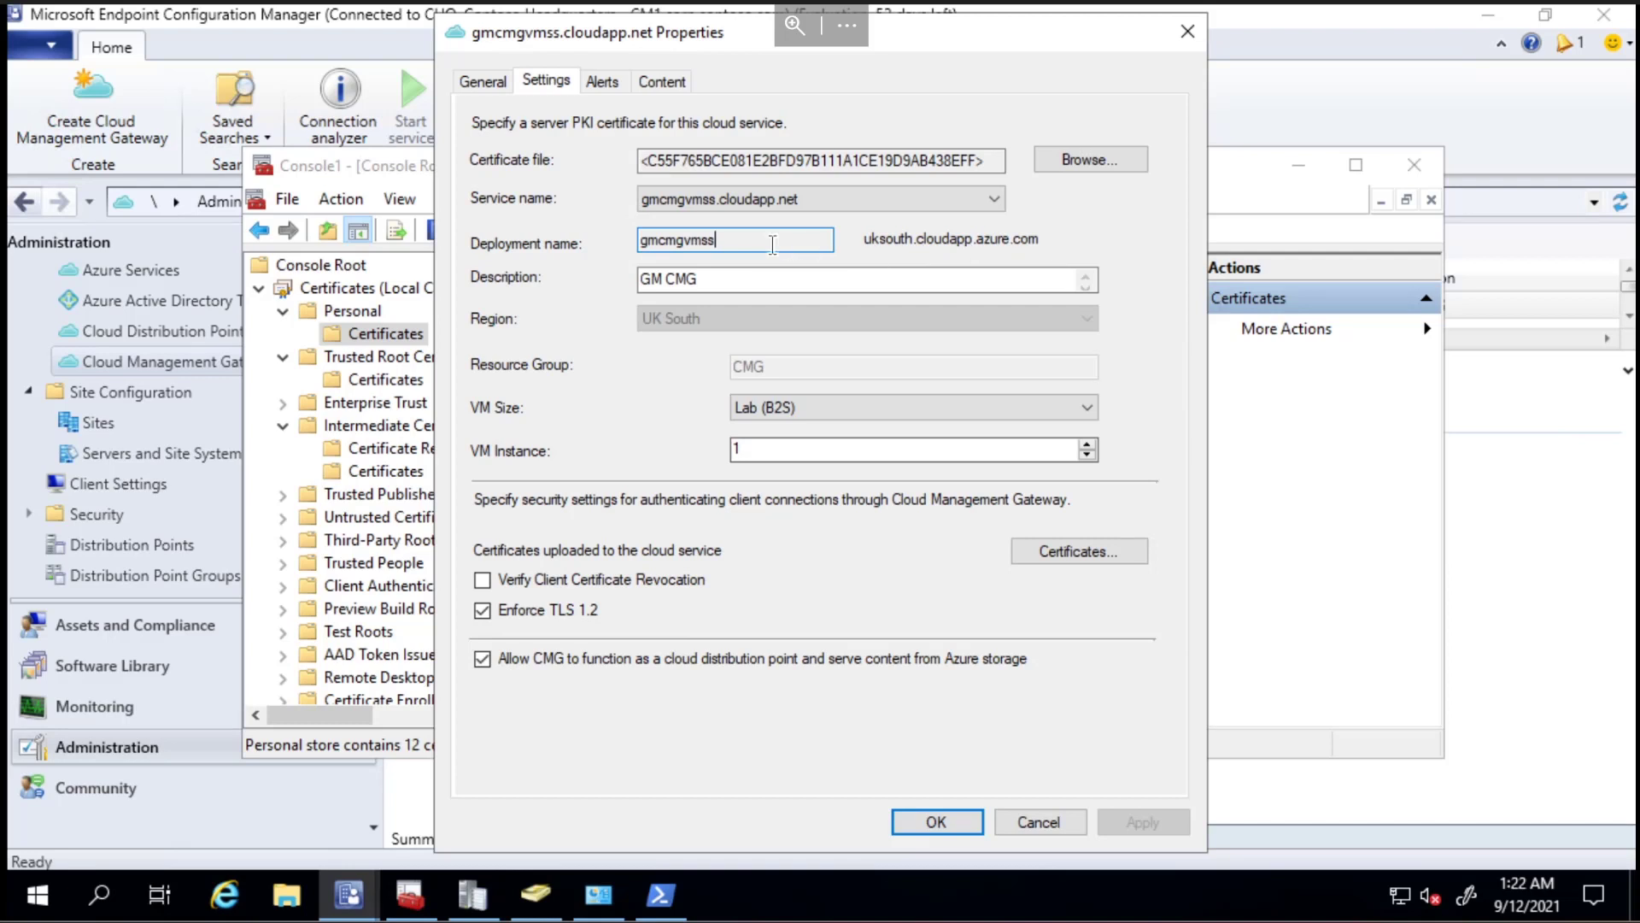
click(660, 895)
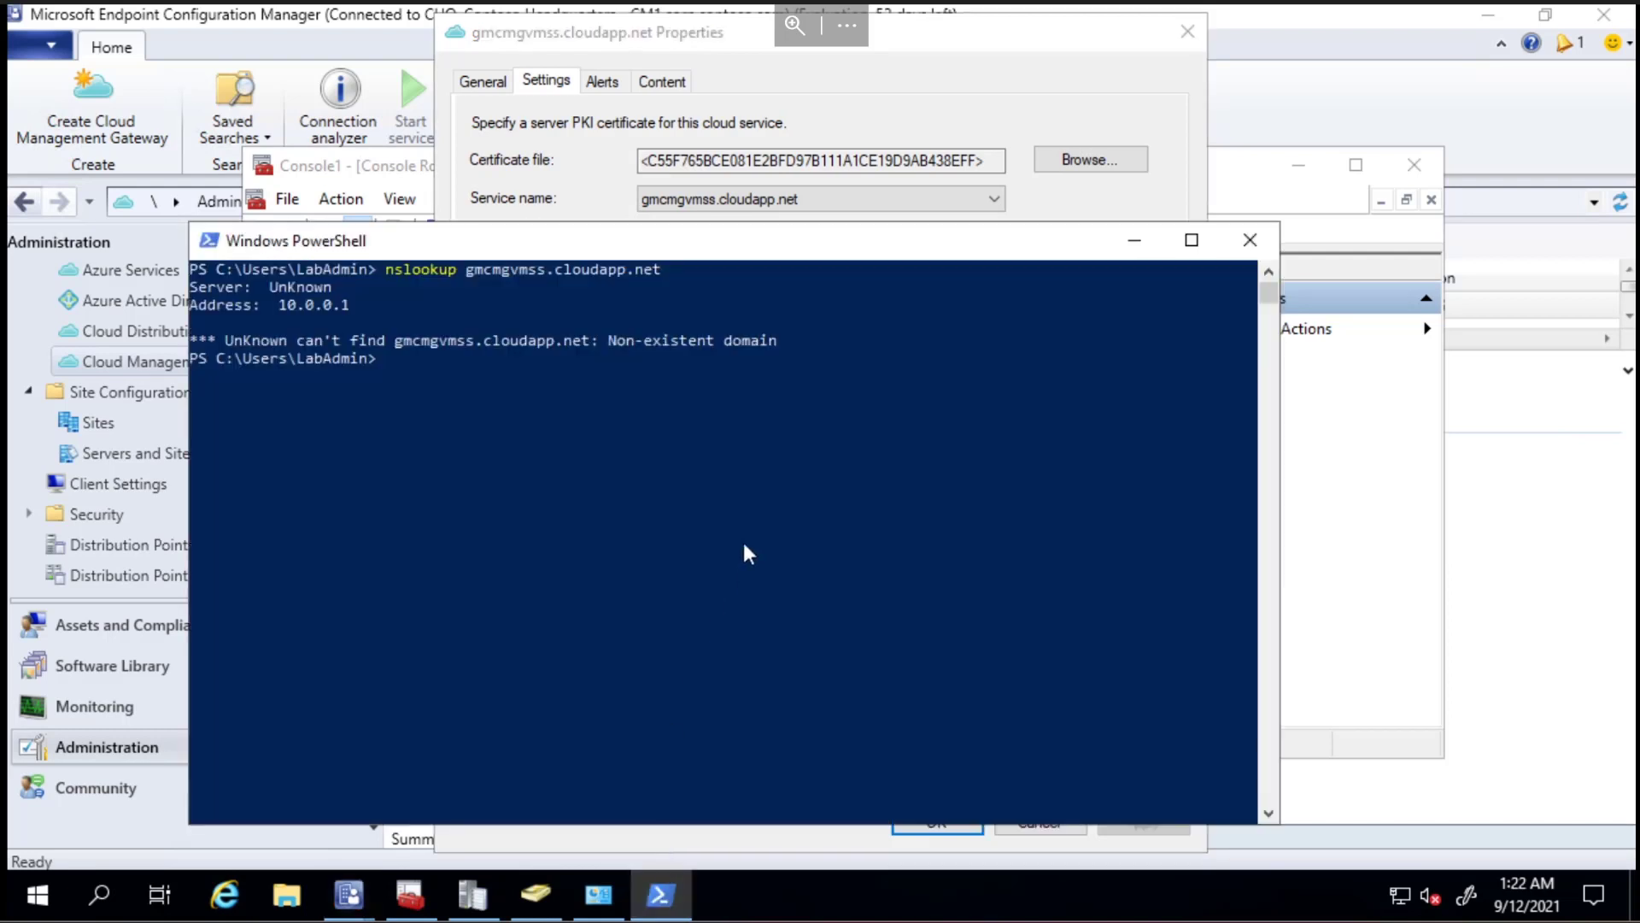
text(nslooku)
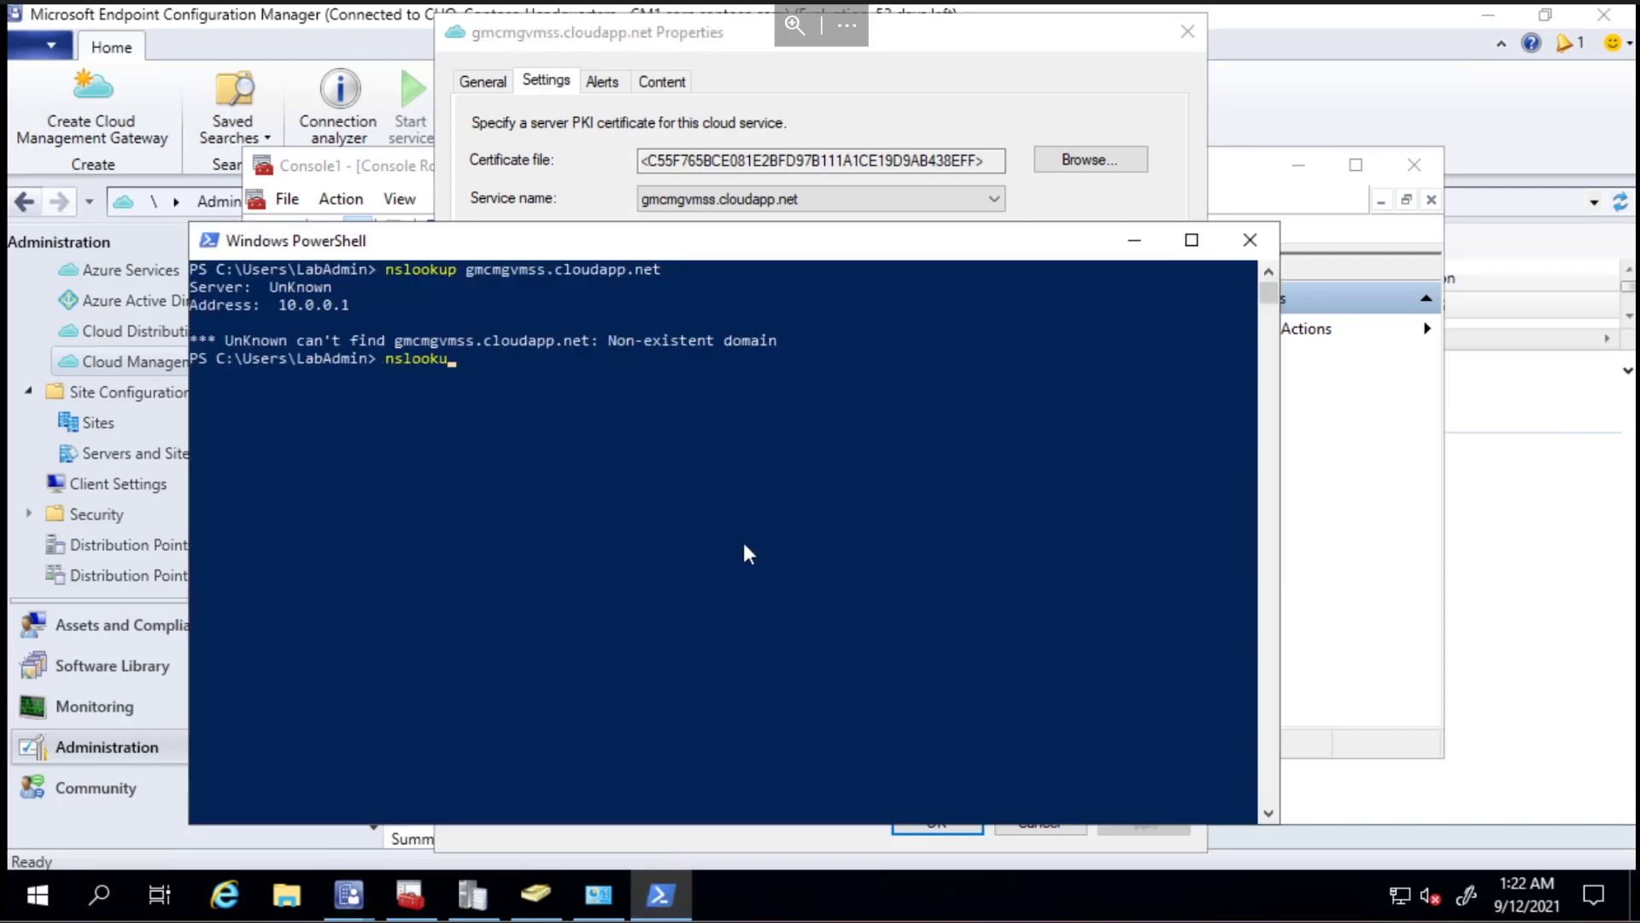
text(gmcmgvmss)
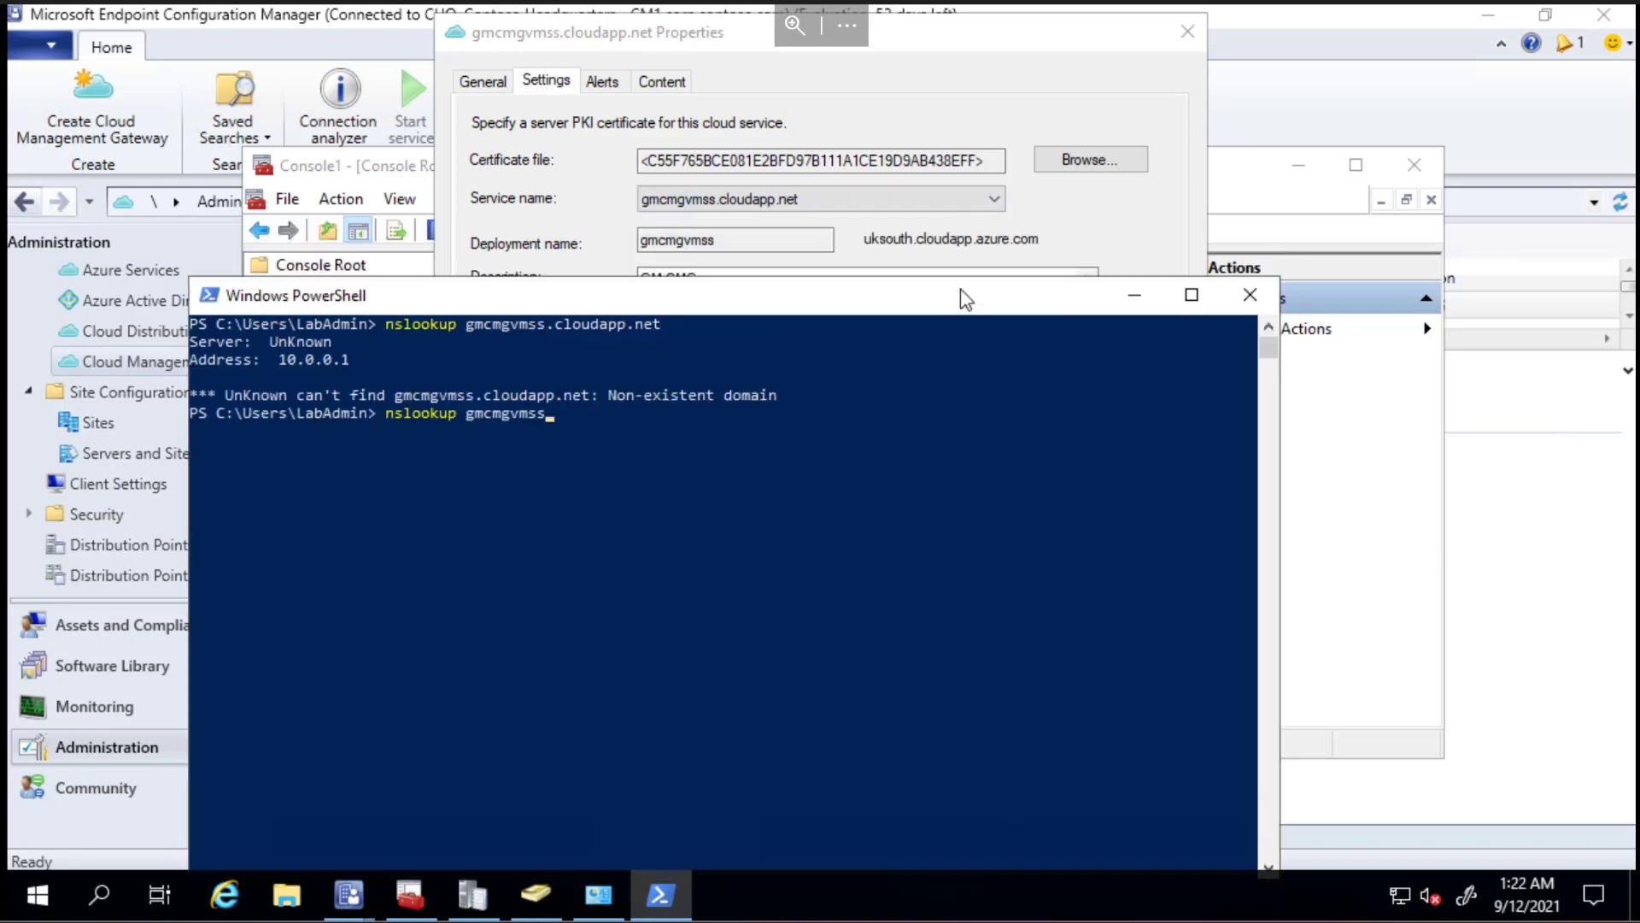
text(.ukg)
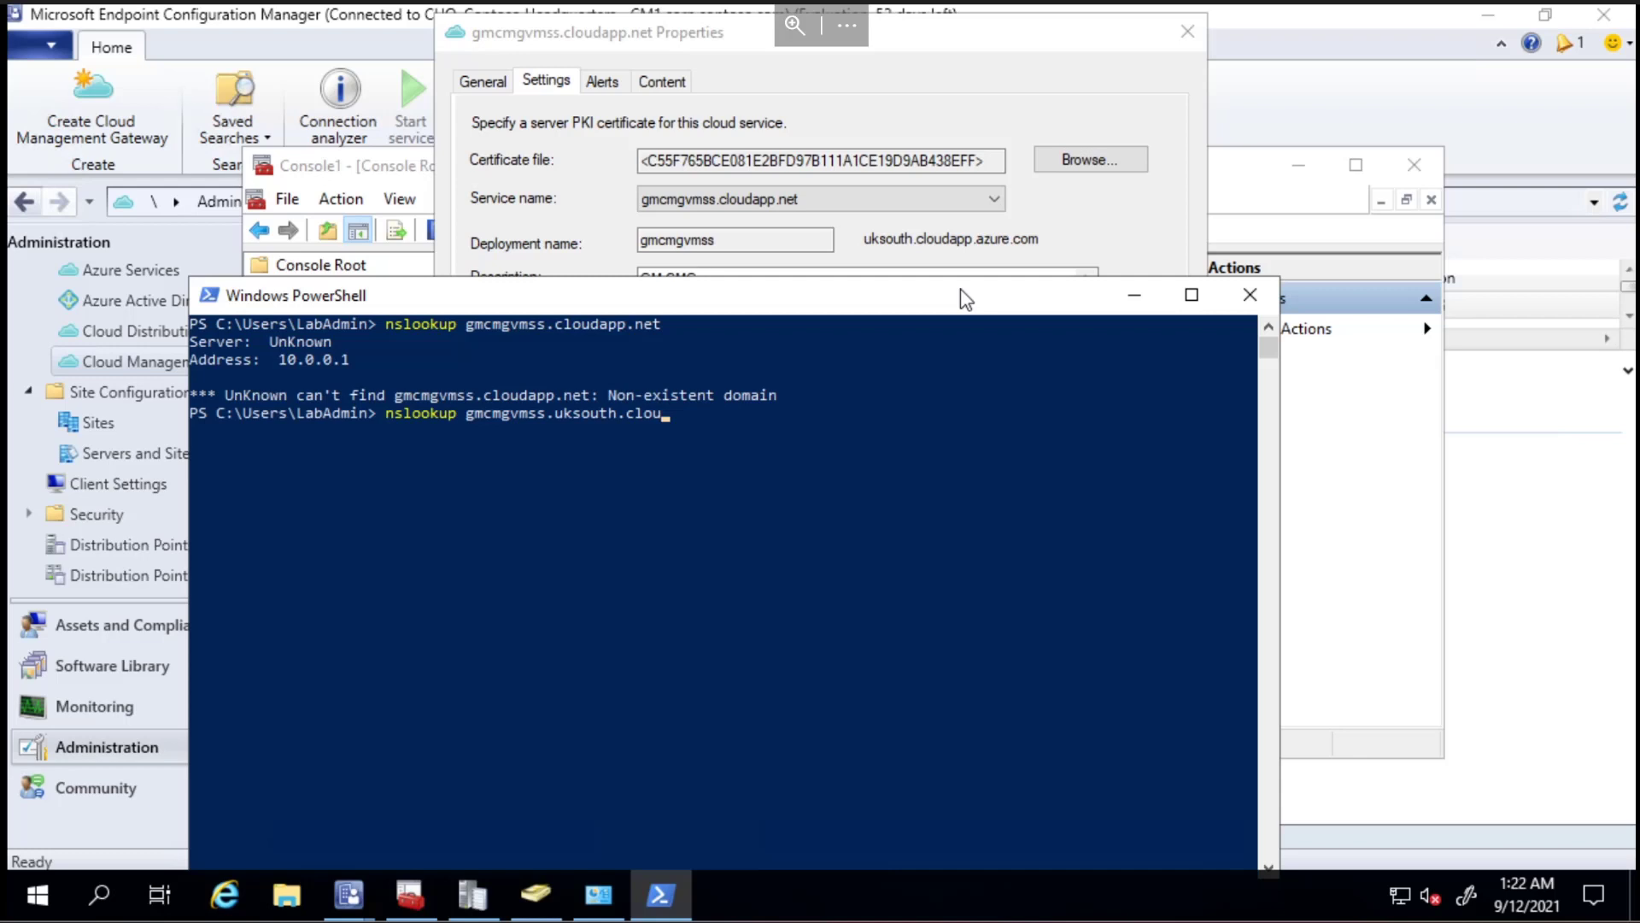
text(dapp.az)
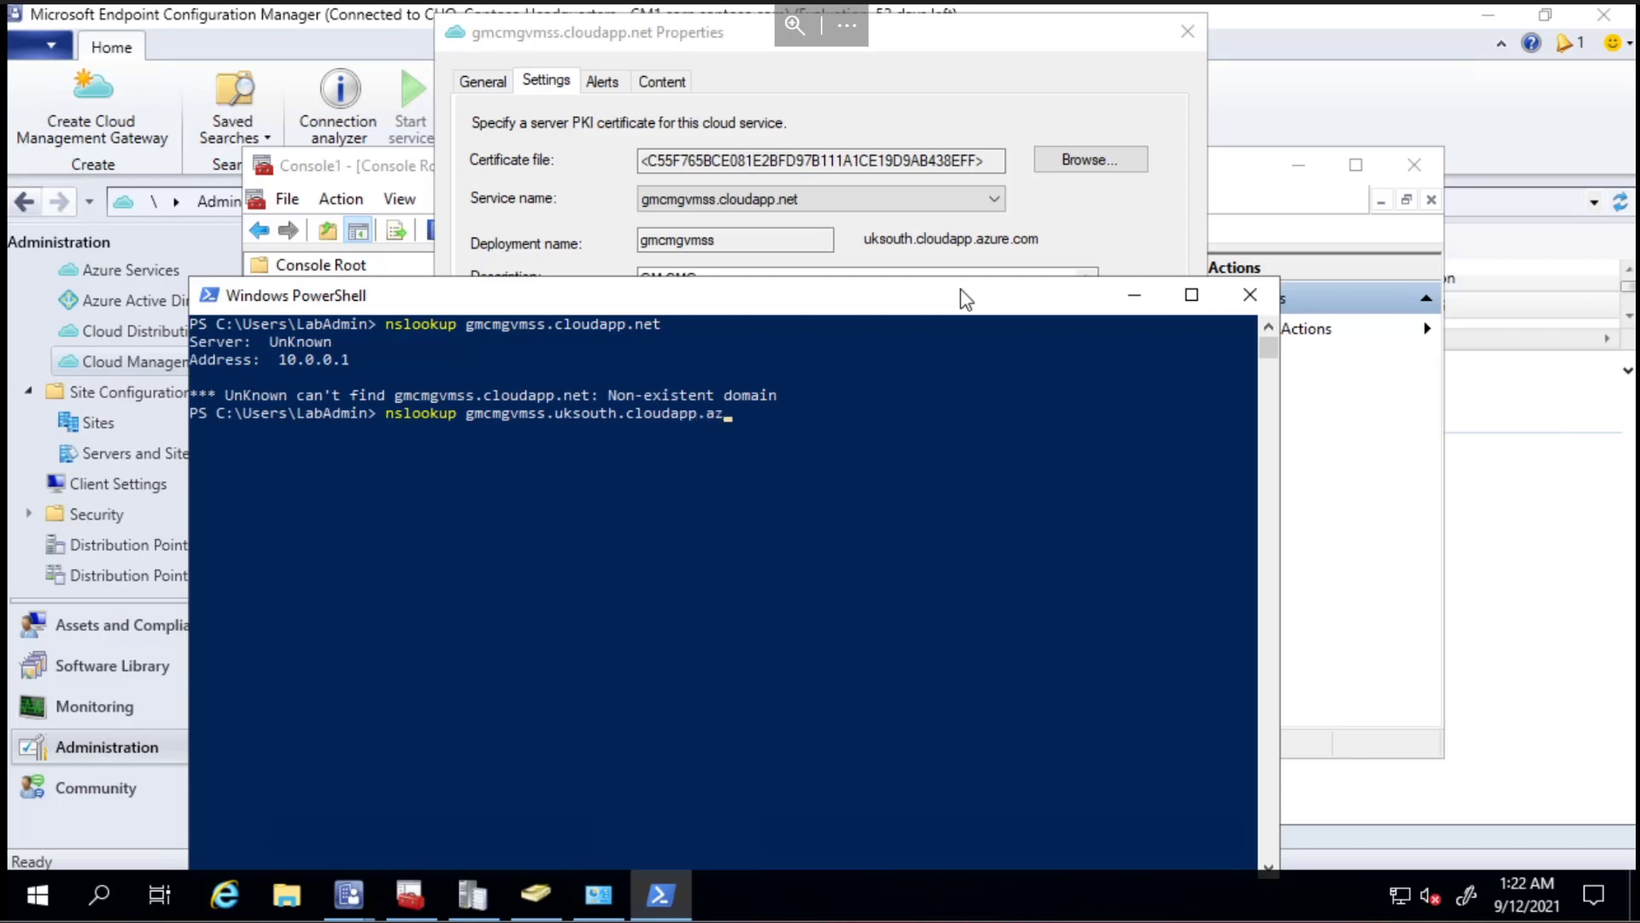
text(ure.com)
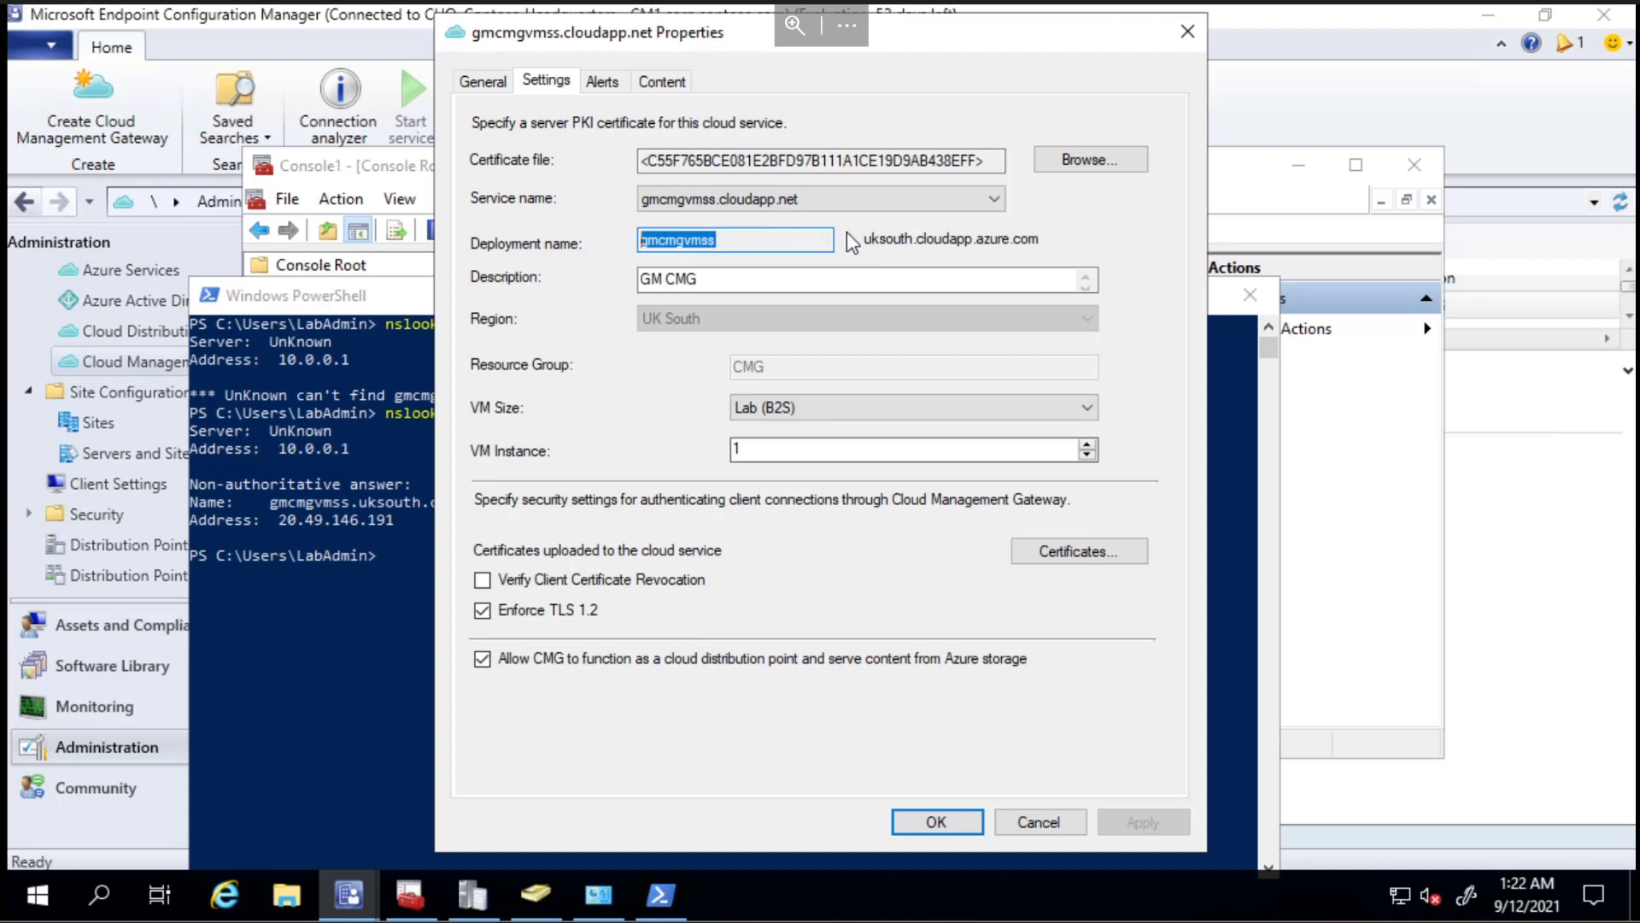
mouse_move(1128, 256)
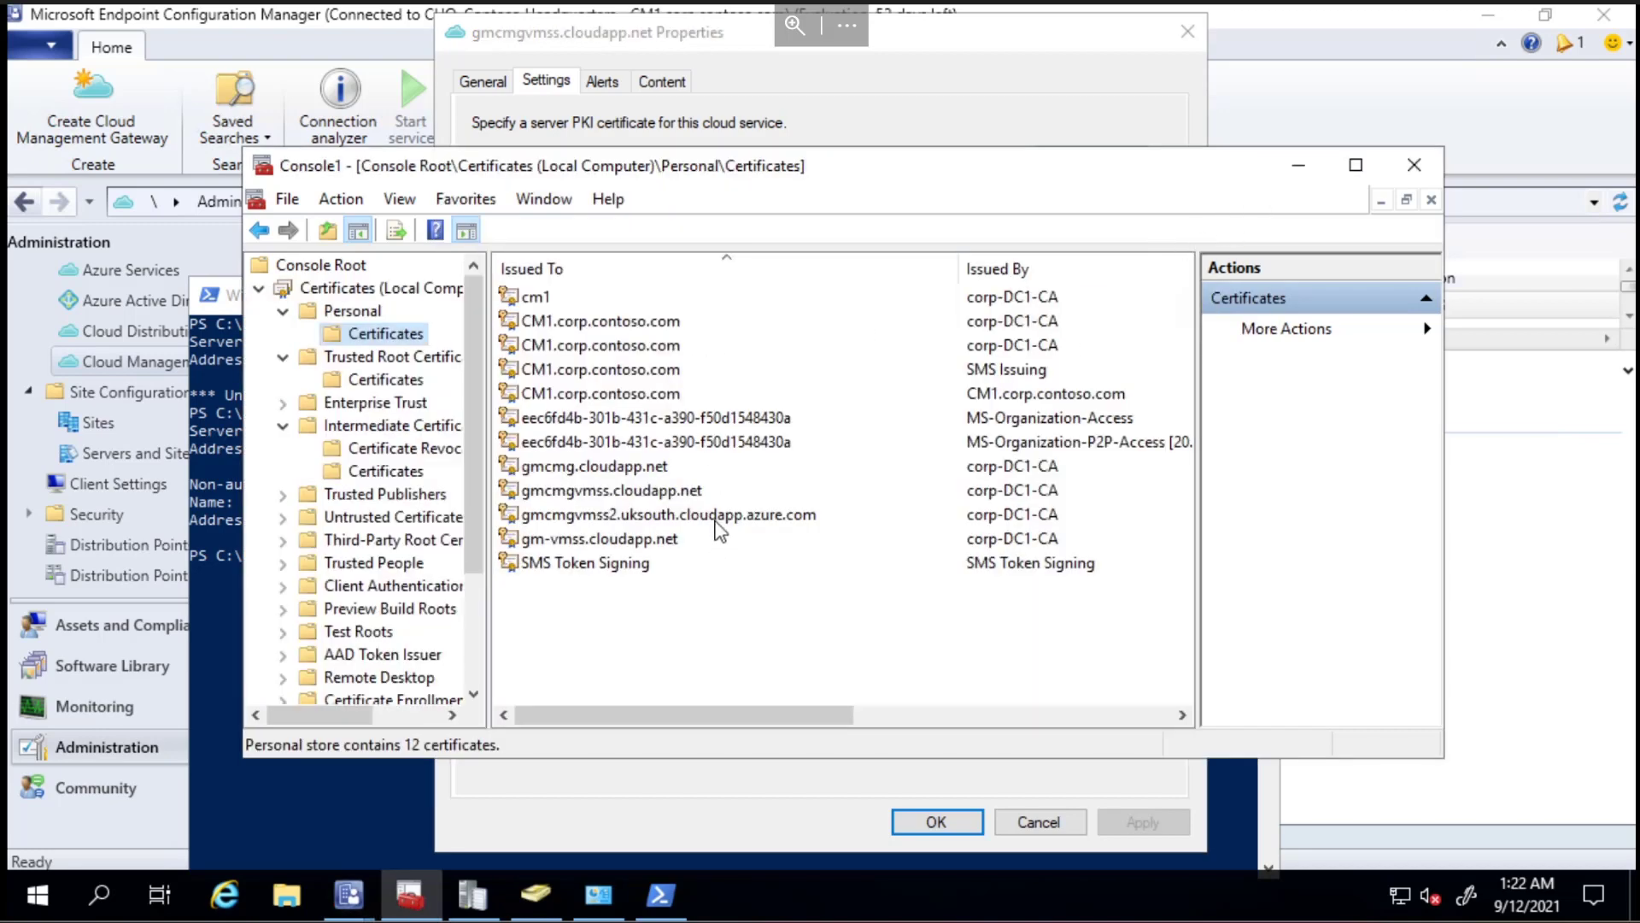
Pick the gmcmgvmss2.uksouth.cloudapp.azure.com certificate and close the first gateway's properties.
click(669, 514)
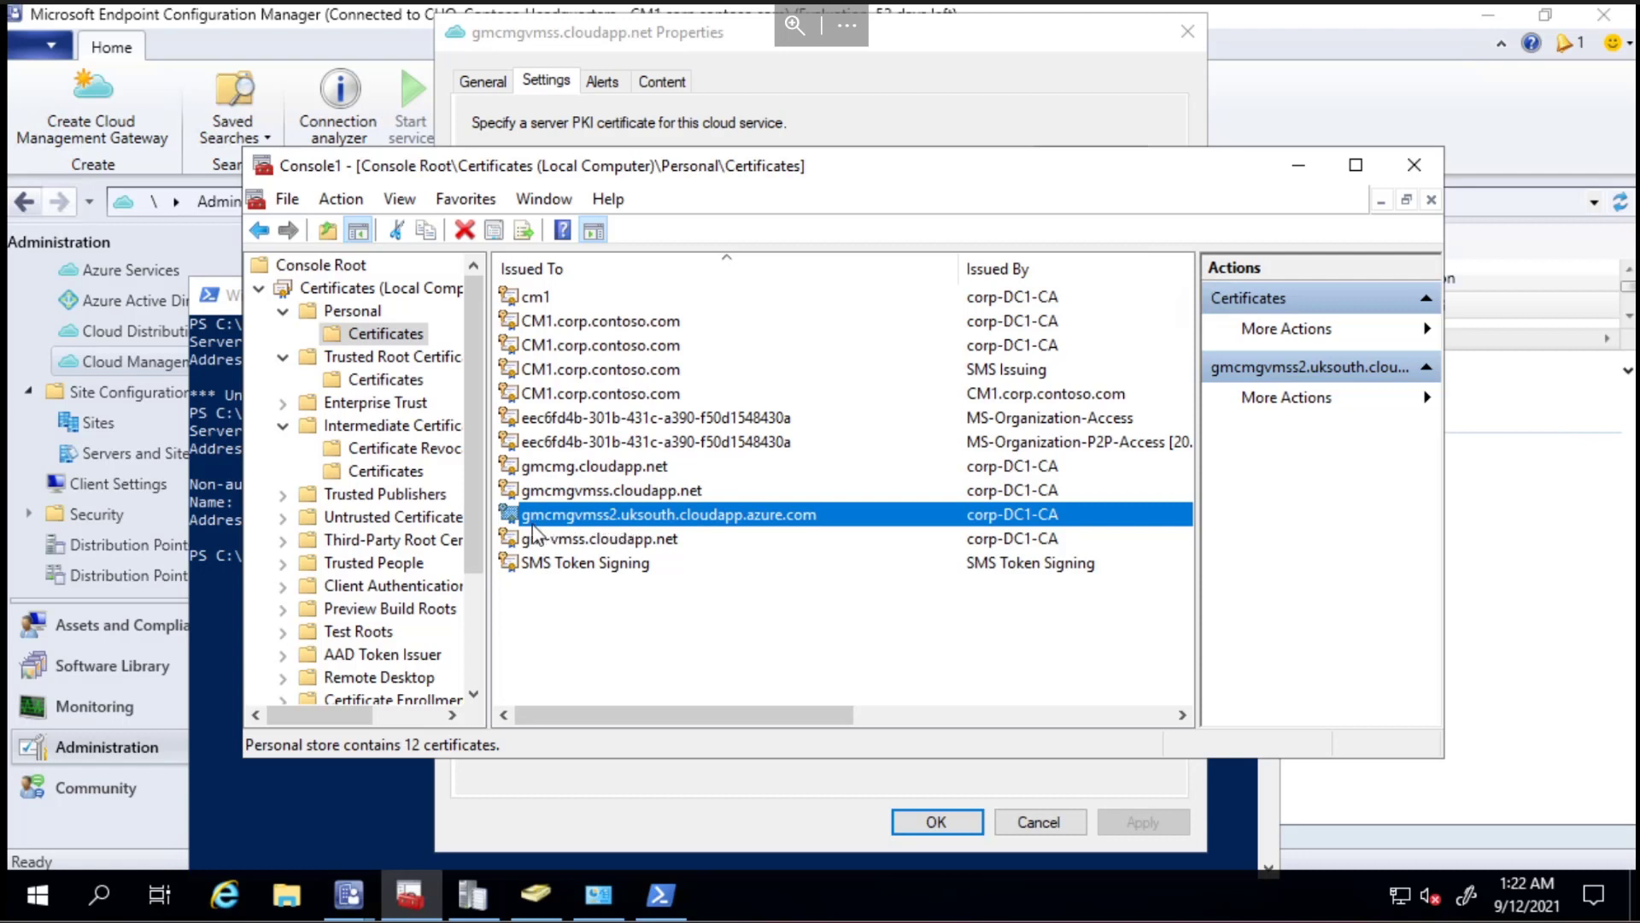
mouse_move(633, 539)
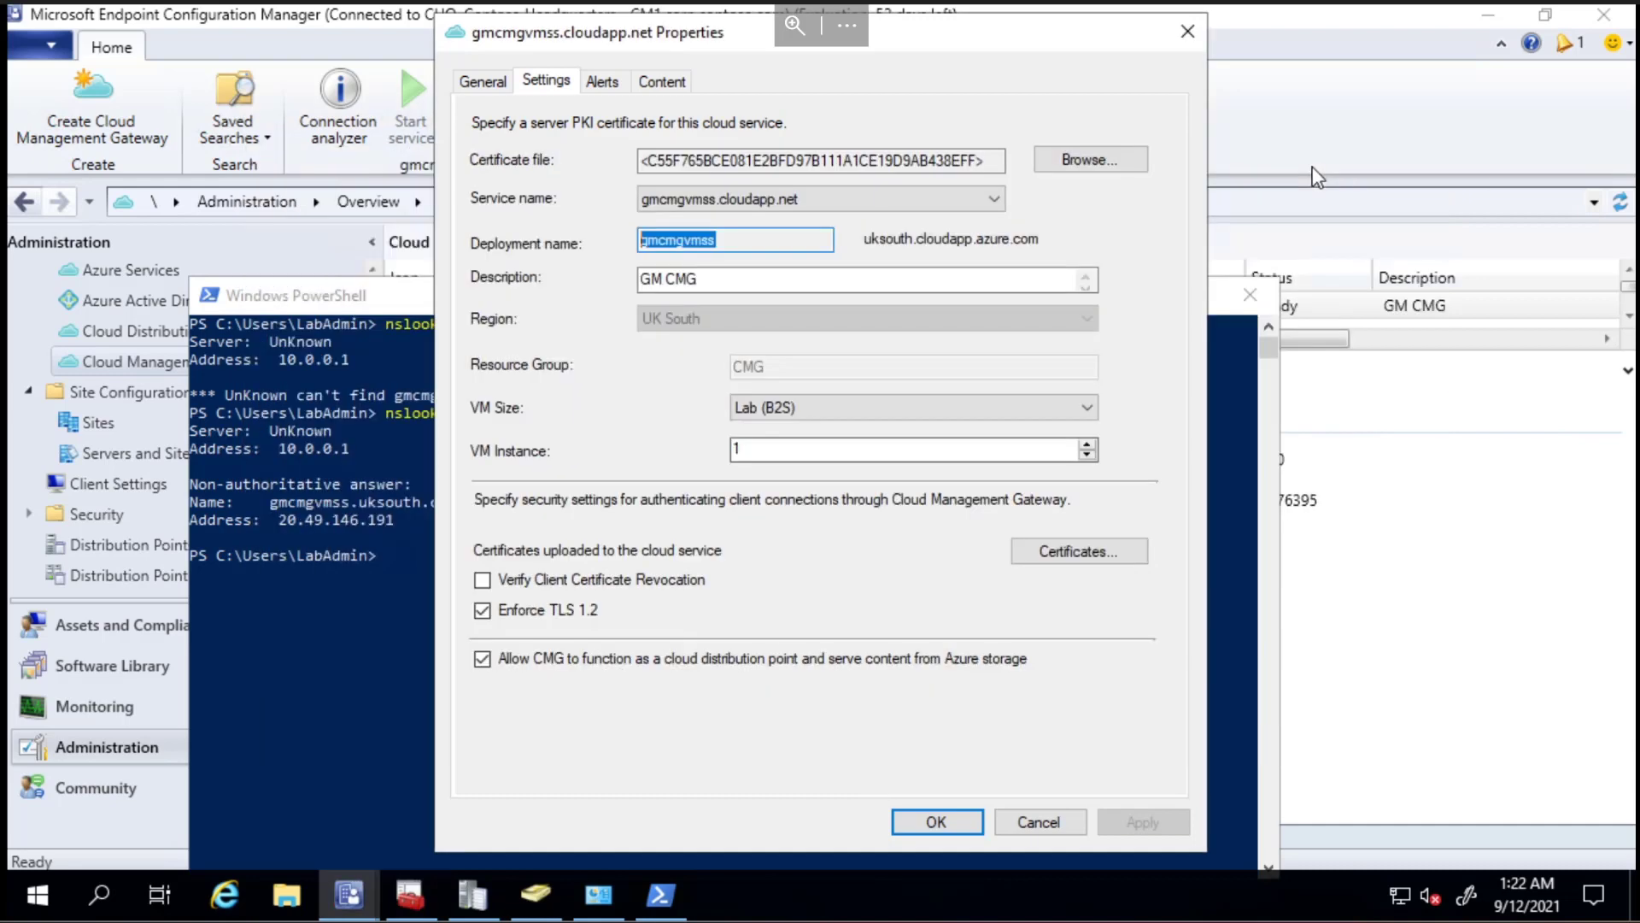
mouse_move(759, 227)
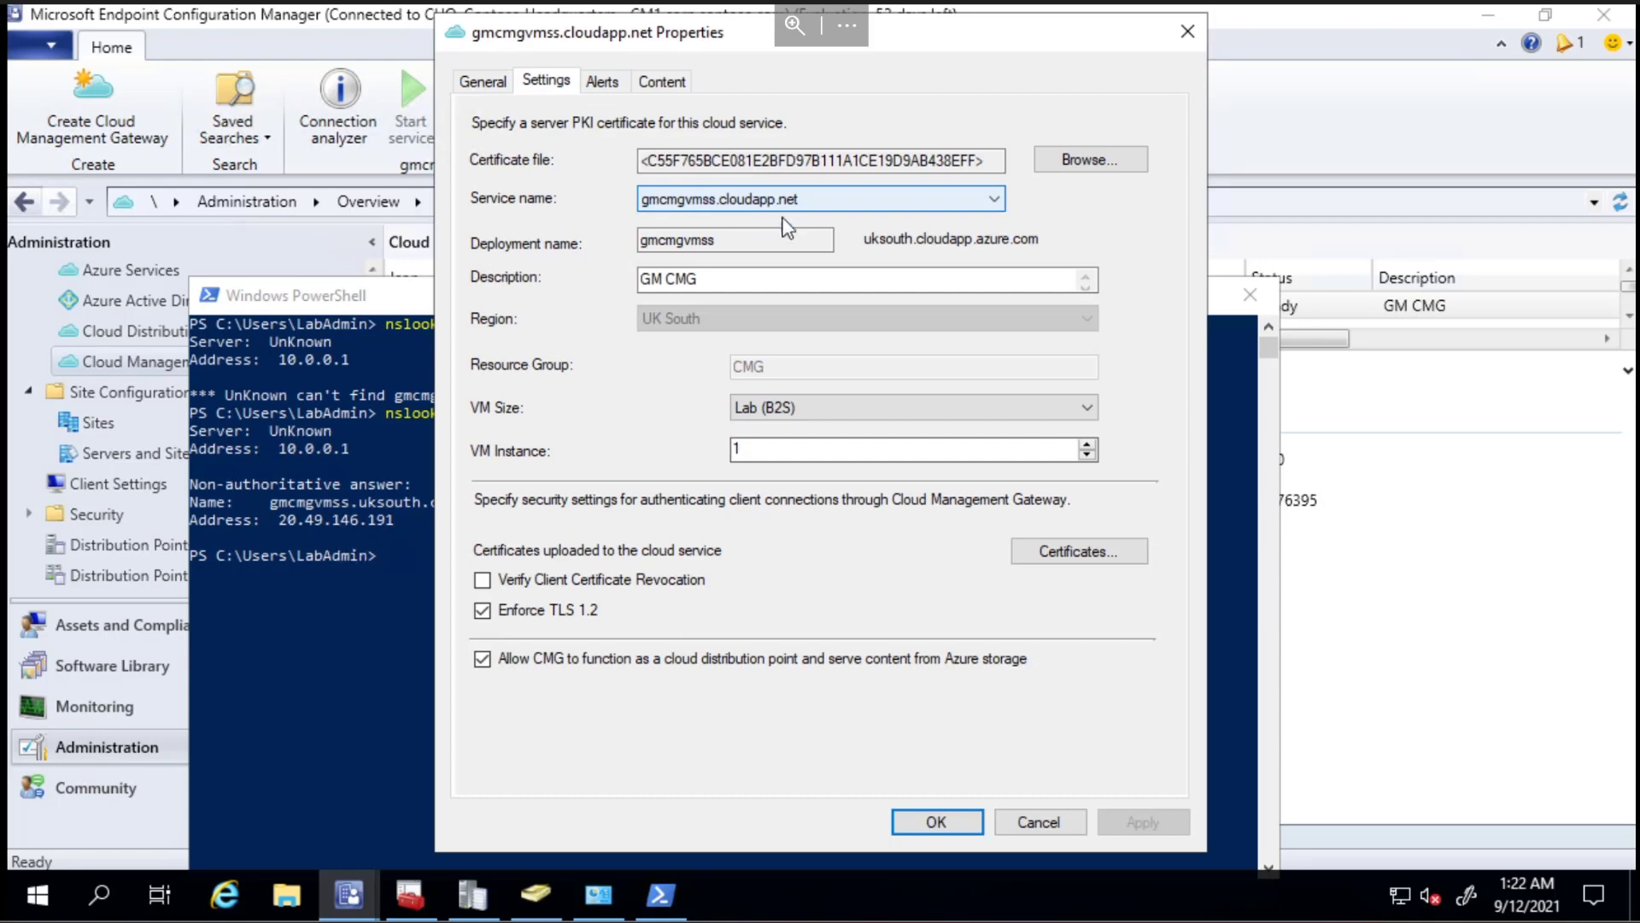
click(1039, 821)
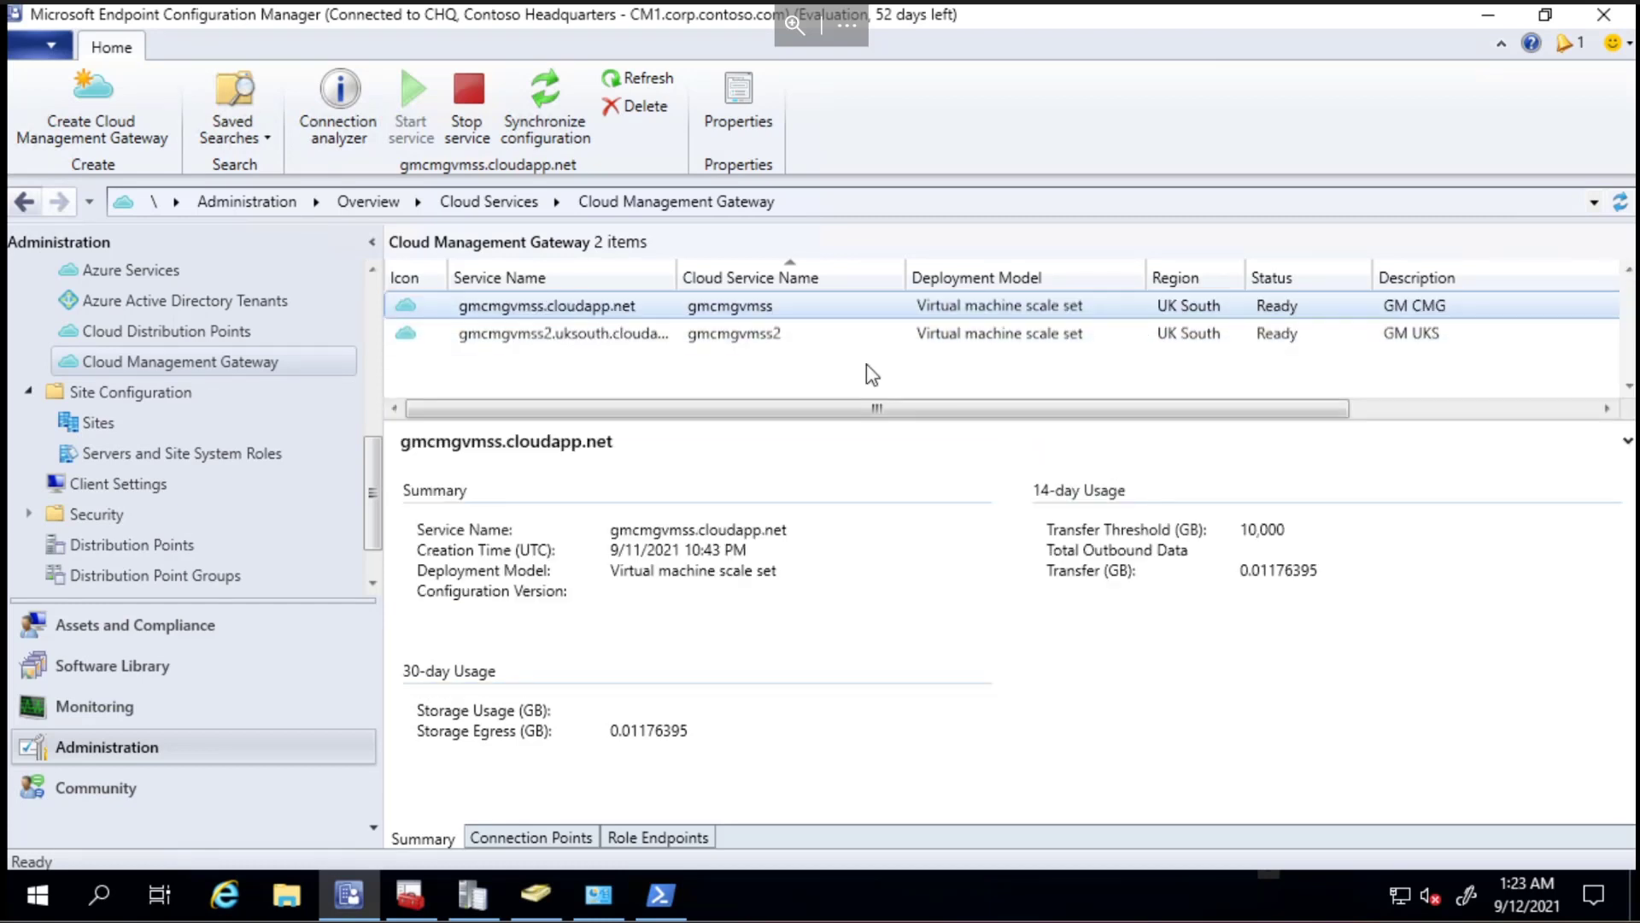
Show the gmcmgvmss2 gateway's Settings, with service name gmcmgvmss2.uksouth.cloudapp.azure.com in UK South.
click(563, 333)
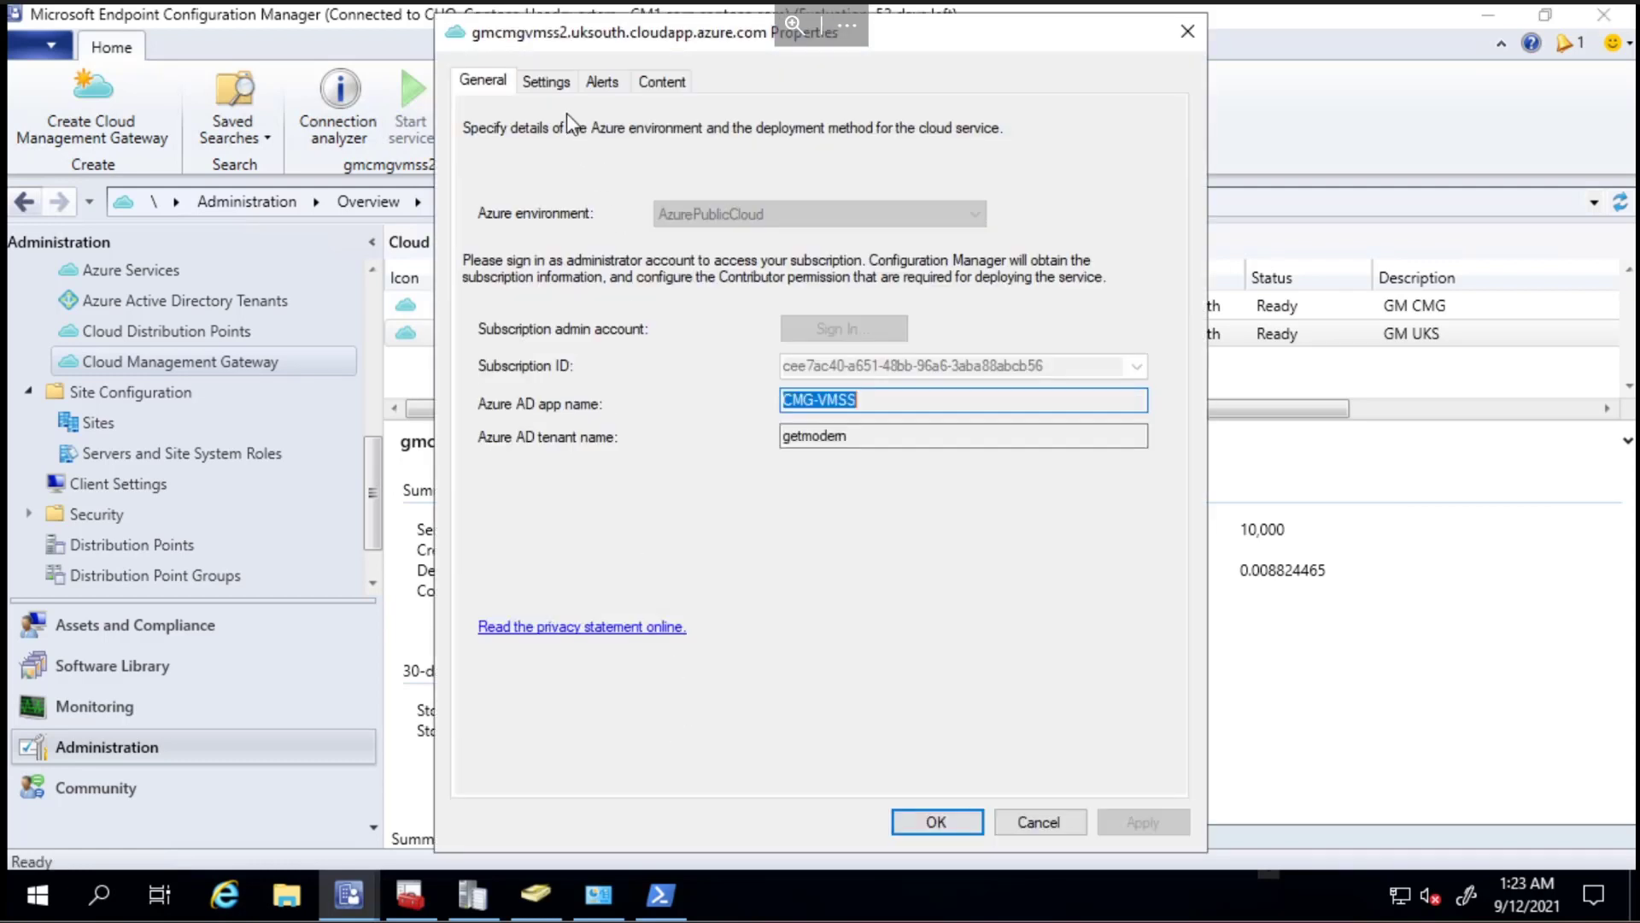
click(546, 81)
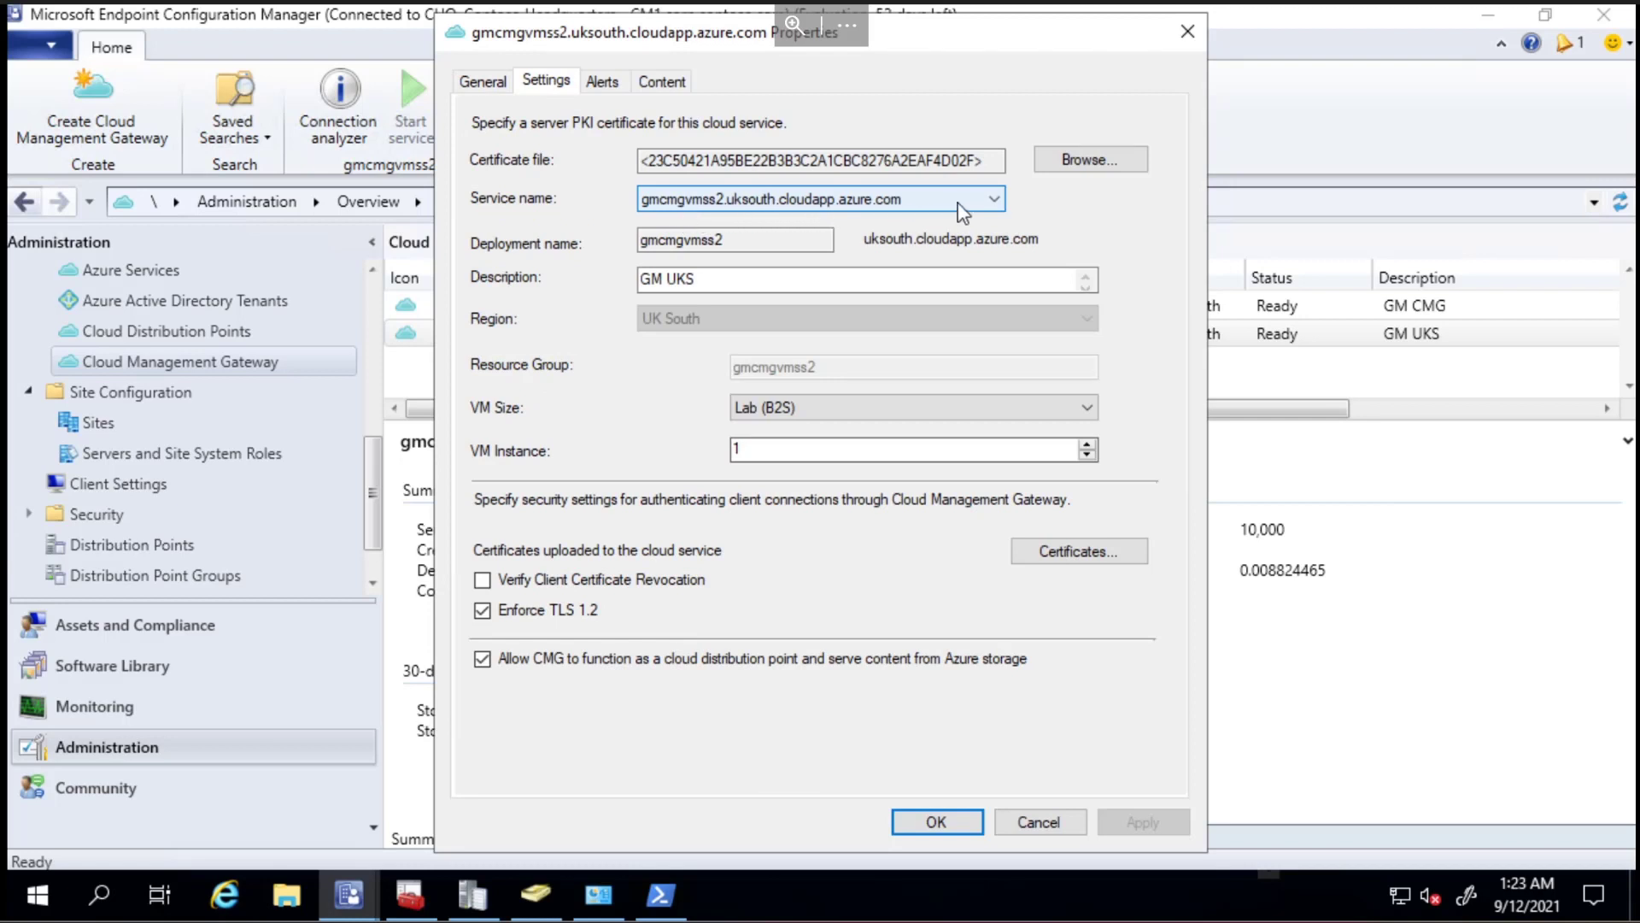
mouse_move(817, 200)
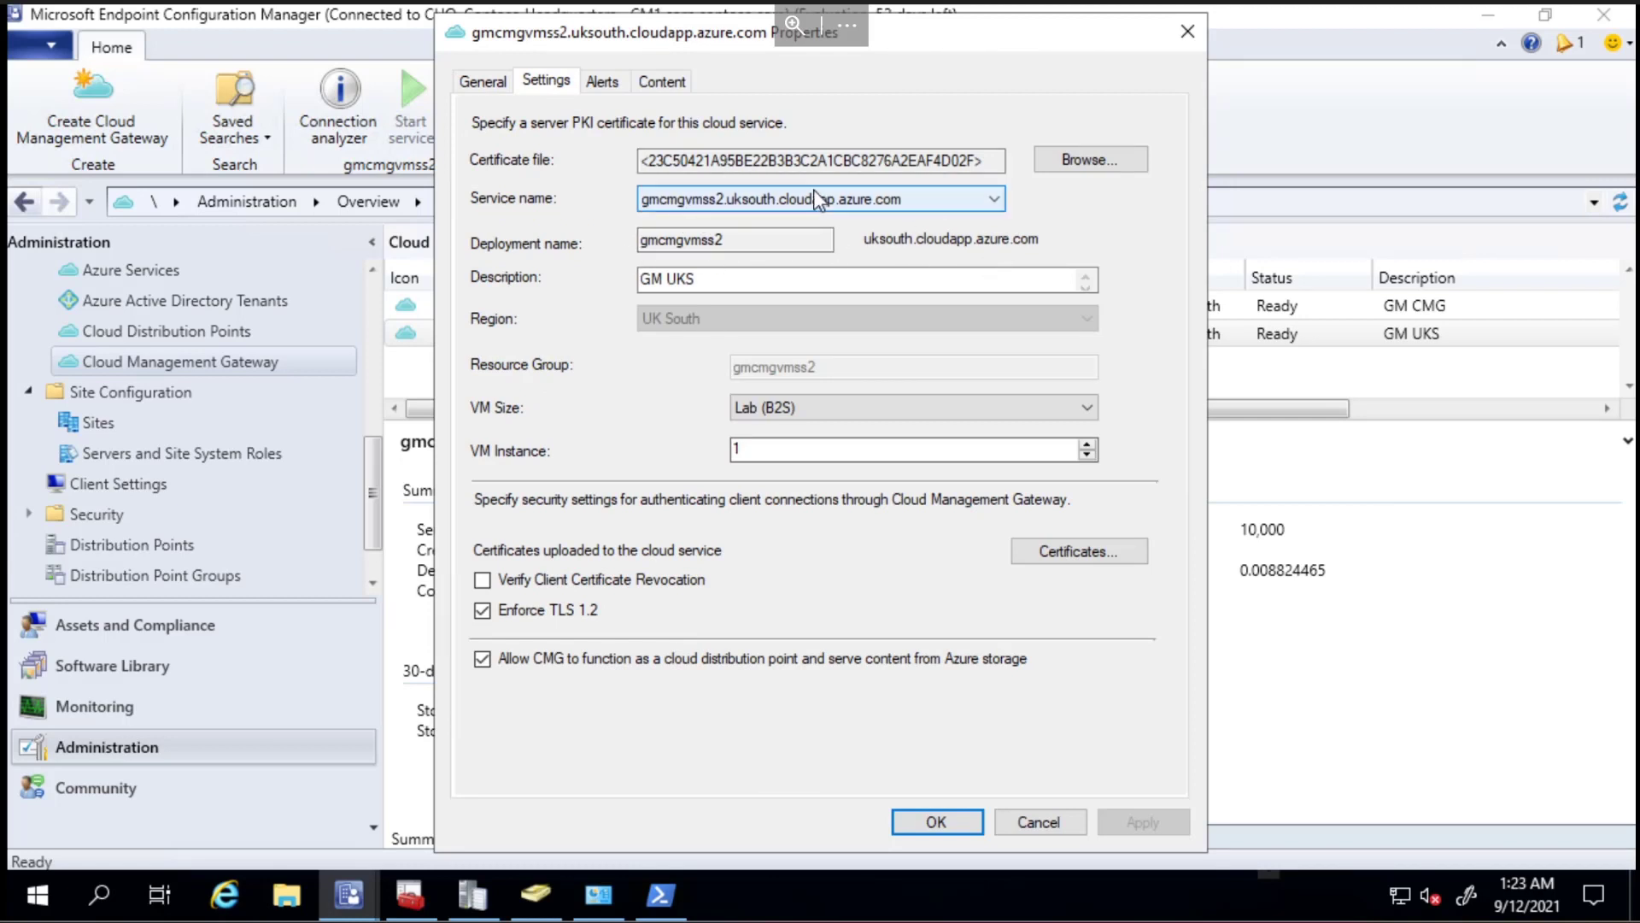